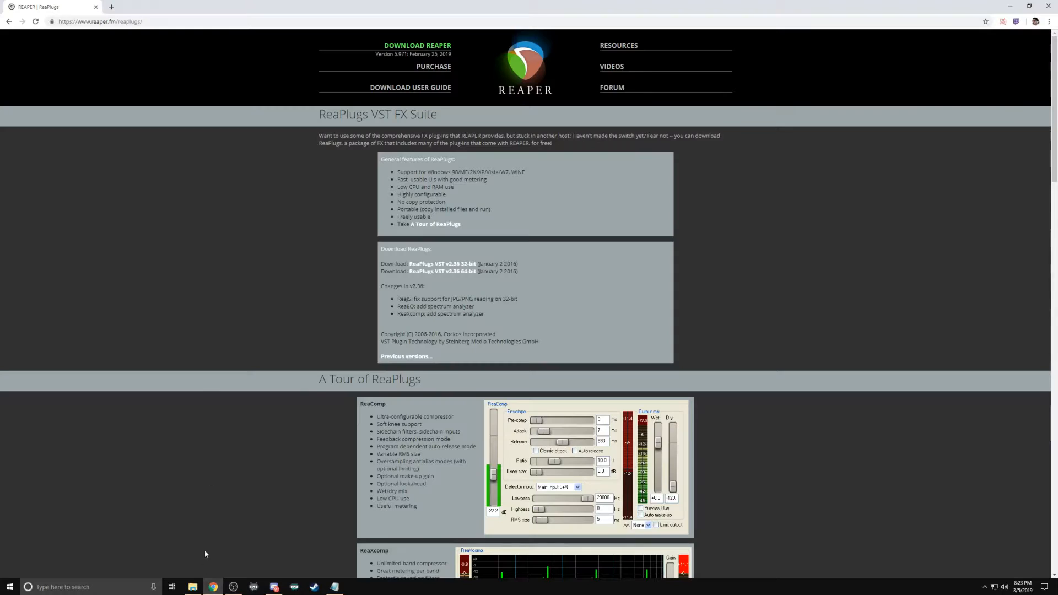
mouse_move(208, 420)
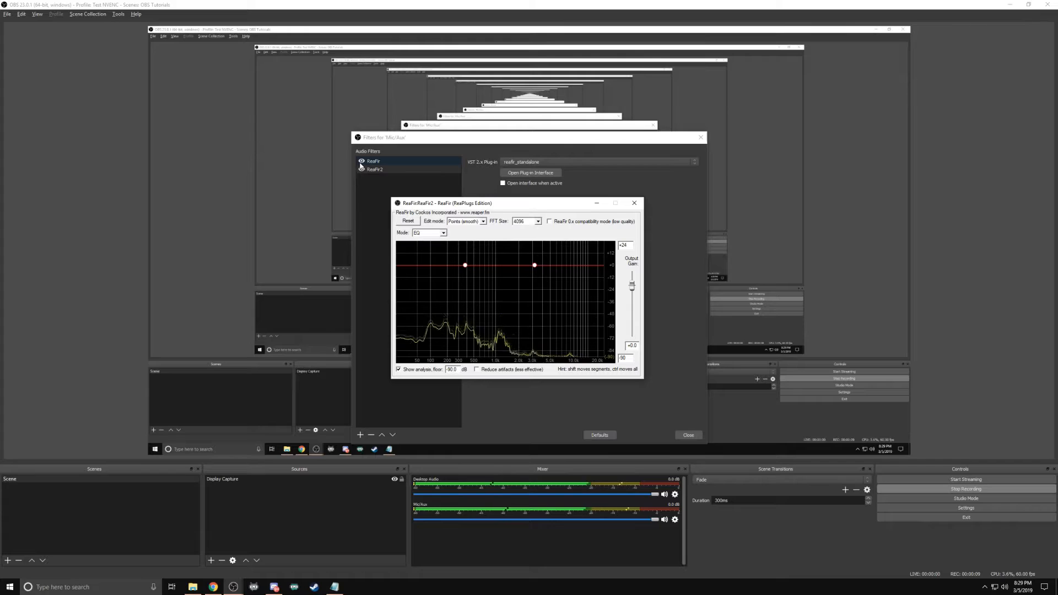
Close the first ReaFir window and bring up the ReaFir2 filter's interface.
left_click(633, 203)
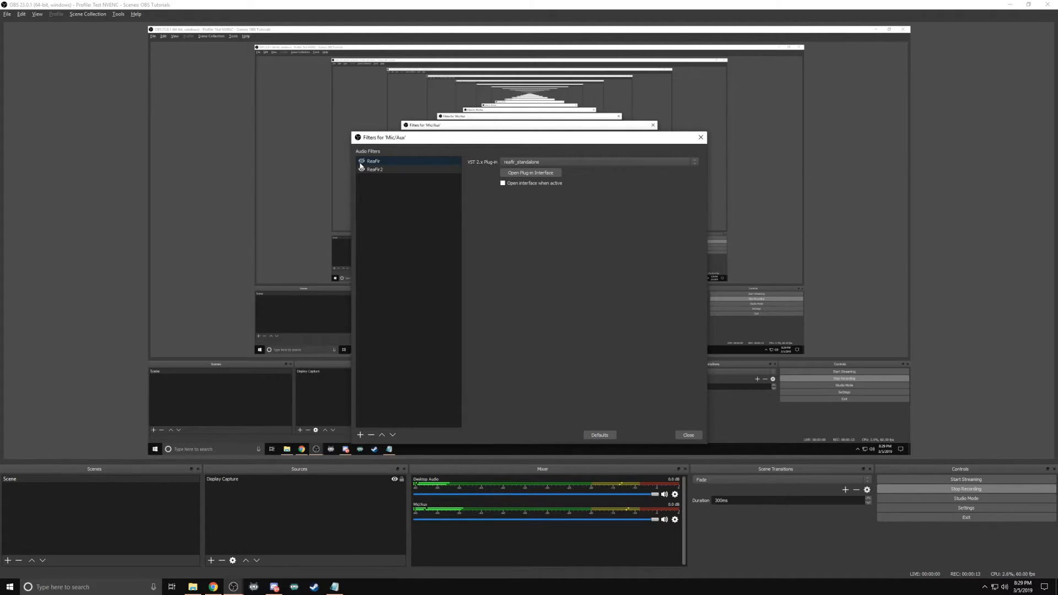
left_click(530, 172)
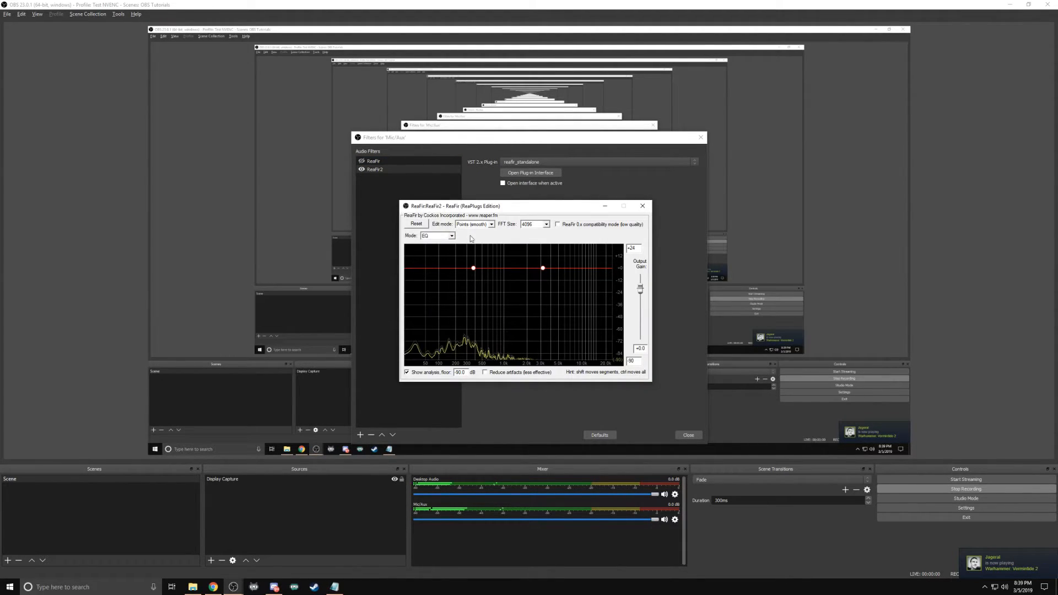
Set ReaFir2 to Subtract mode and briefly build an automatic noise profile of the background noise.
left_click(451, 236)
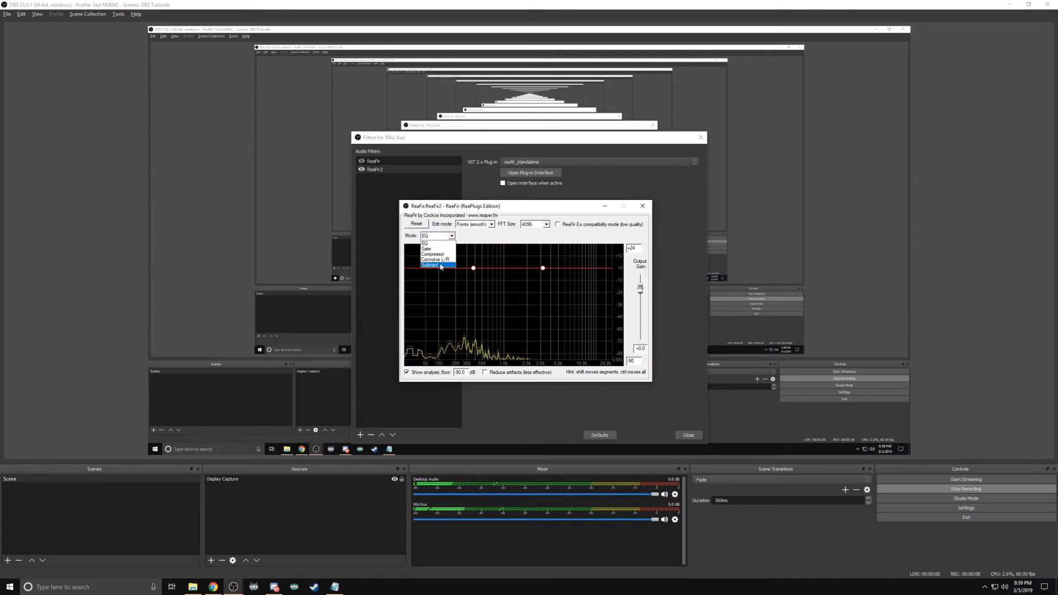
left_click(432, 265)
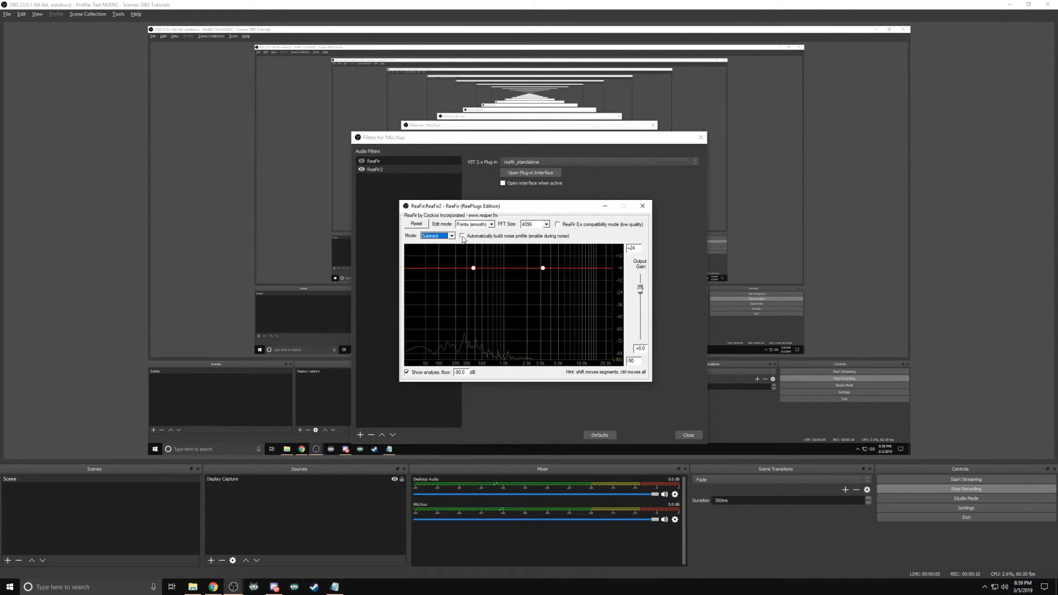
left_click(463, 236)
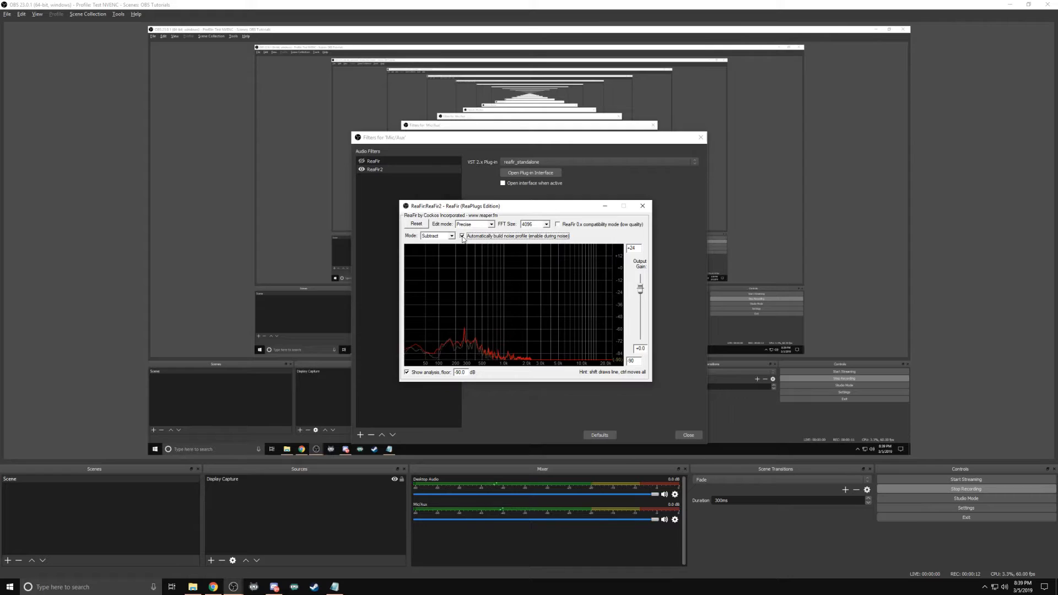
left_click(462, 236)
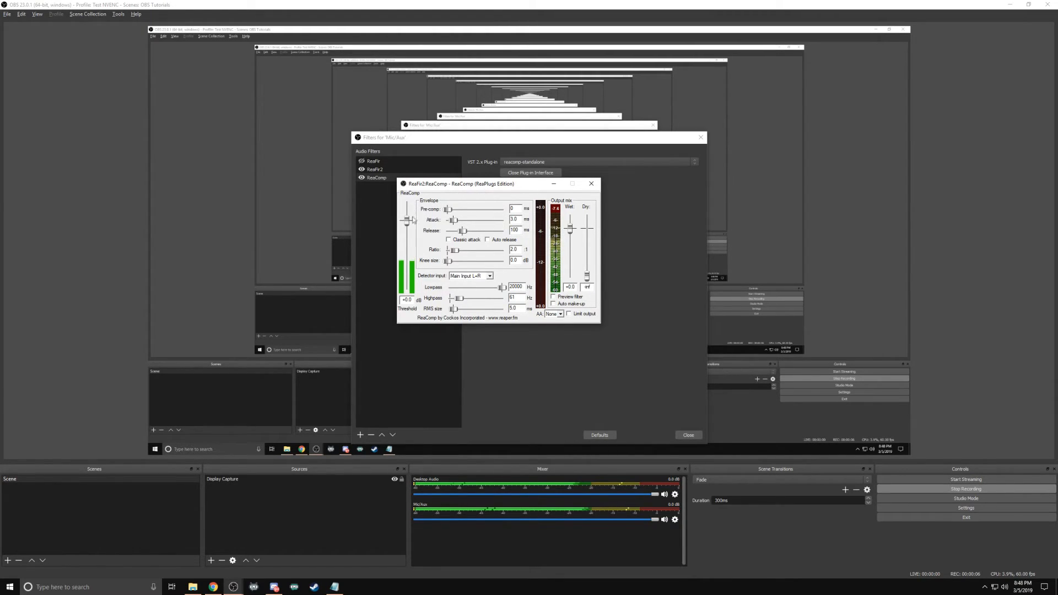
Lower the ReaComp threshold and close the compressor window.
left_click_drag(407, 223, 408, 260)
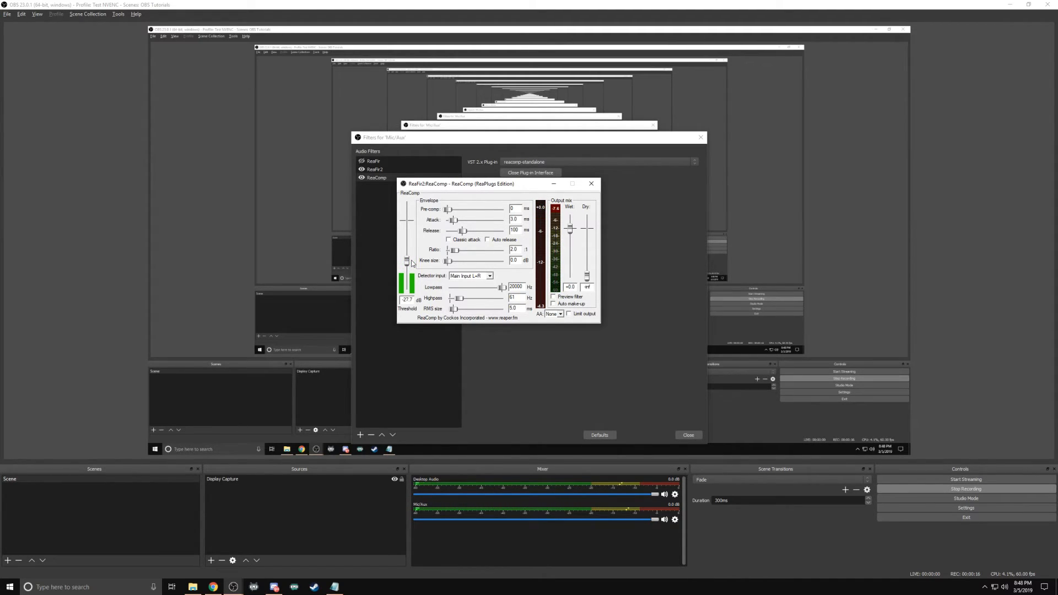
left_click(530, 172)
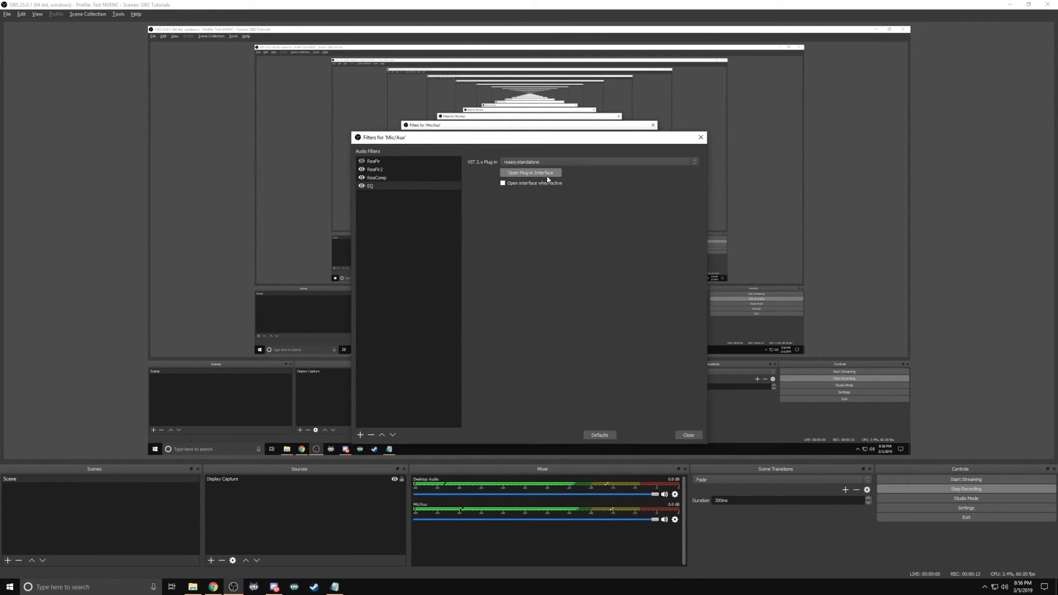
Bring up ReaEQ, pull the Low Shelf band's gain down and select band 2 for adjustment.
left_click(530, 172)
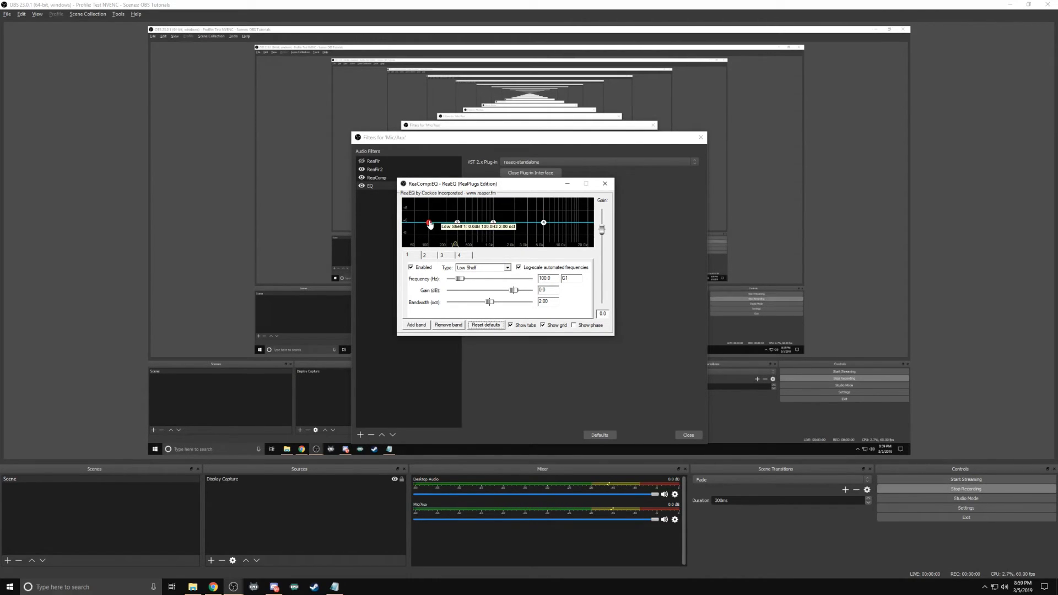
left_click_drag(429, 224, 430, 217)
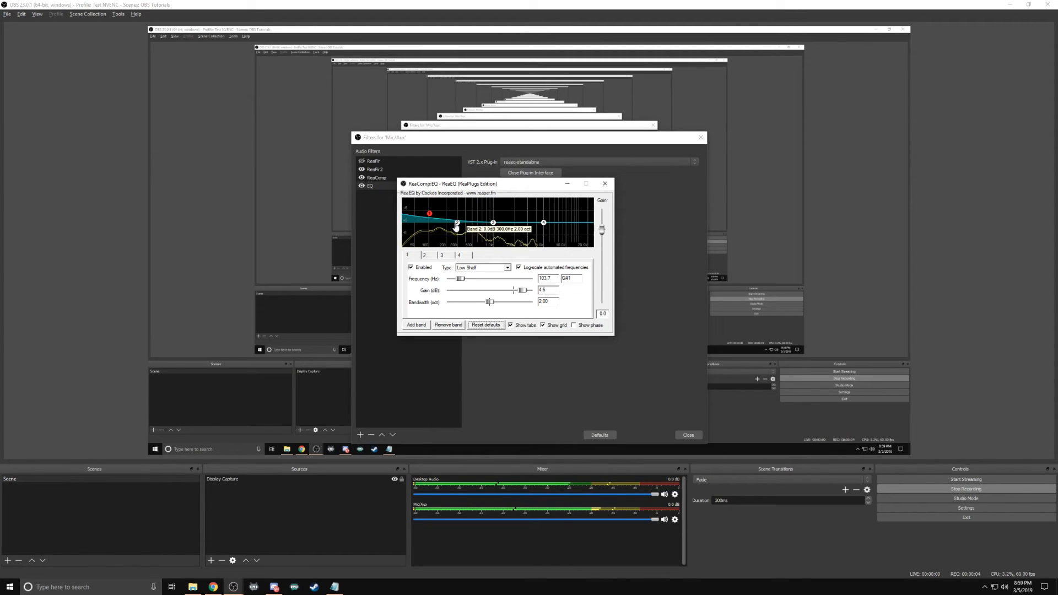
left_click(423, 255)
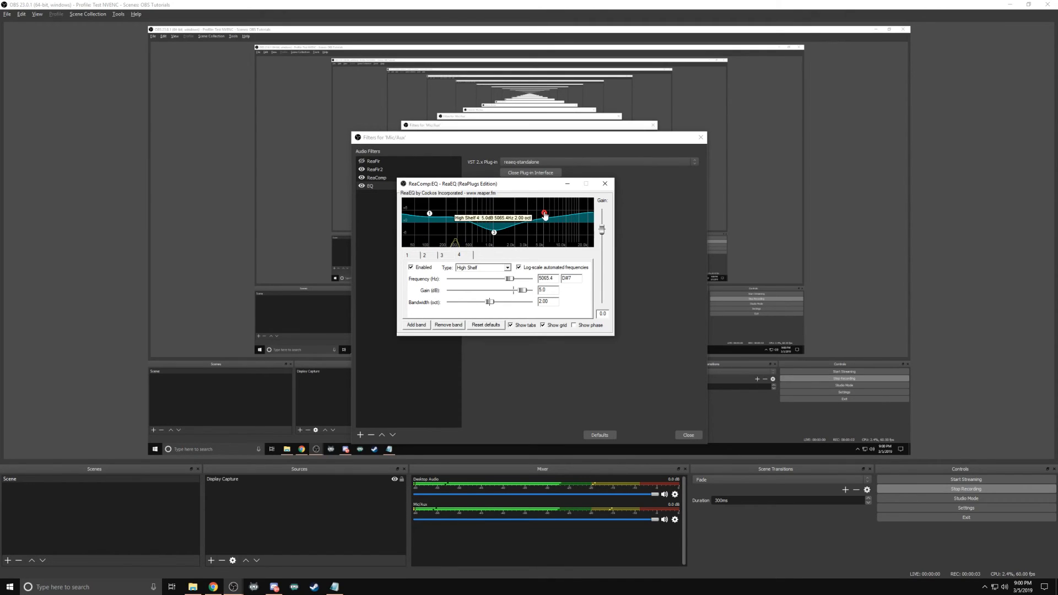
left_click(505, 266)
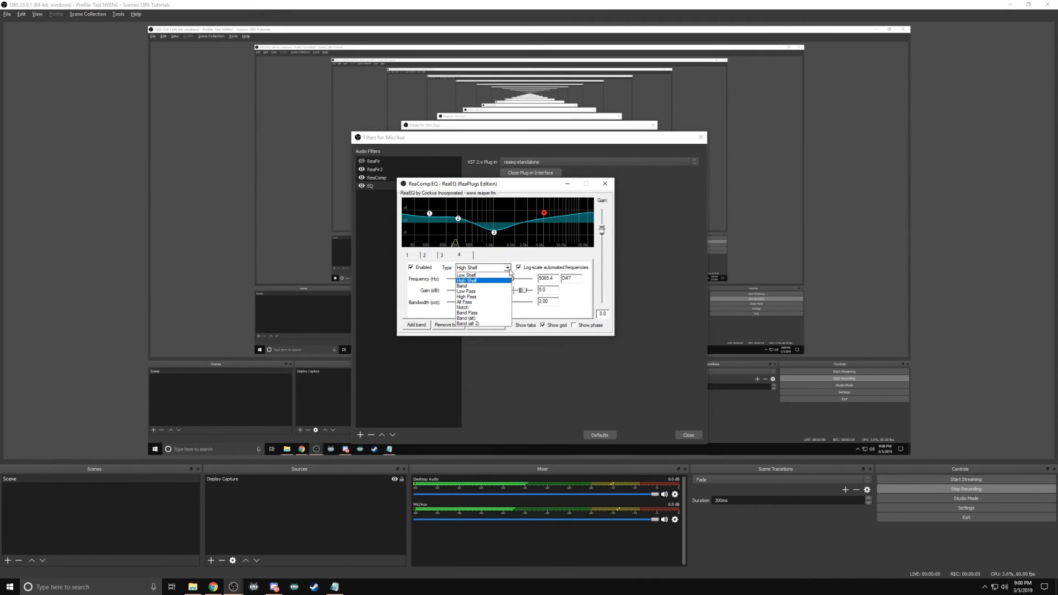
left_click(465, 291)
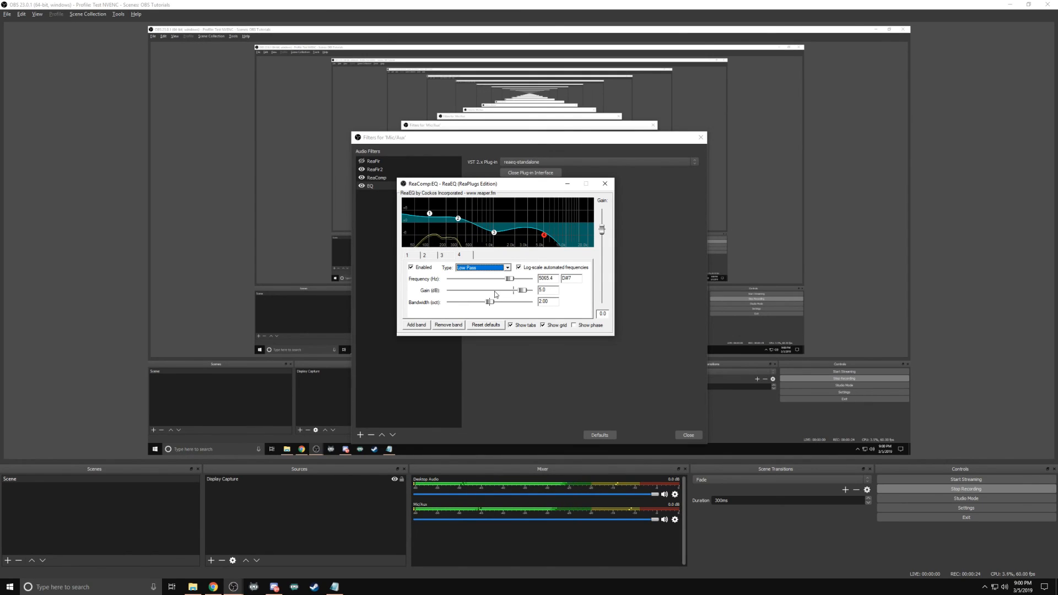
left_click(507, 267)
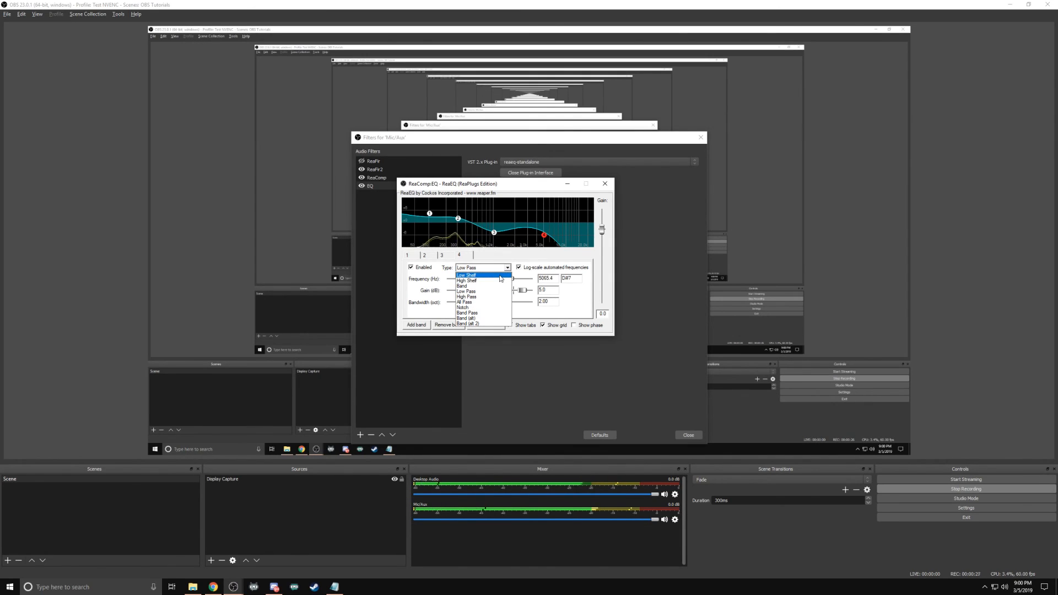
left_click(466, 275)
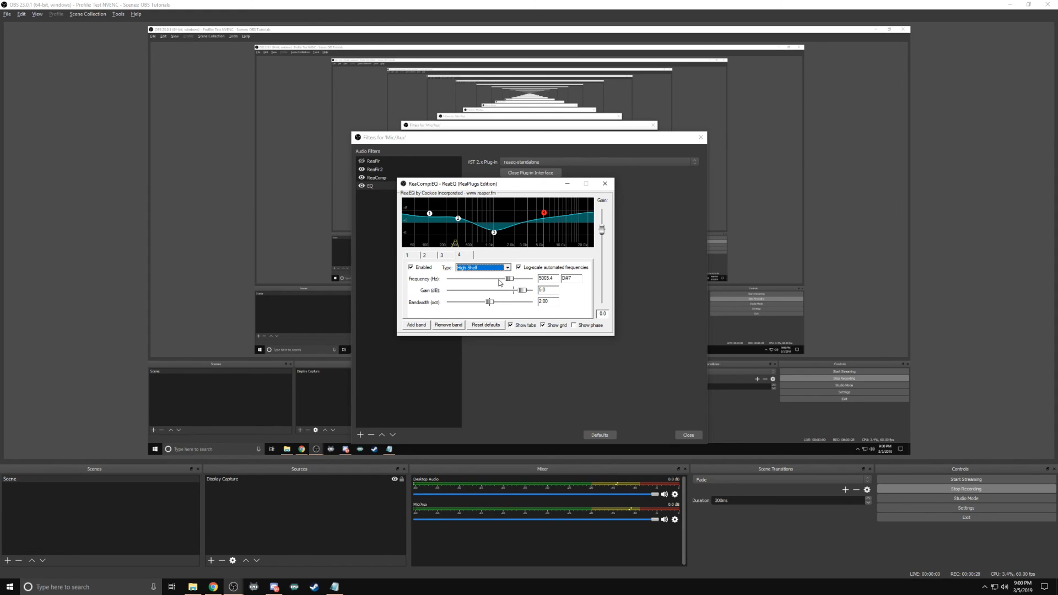